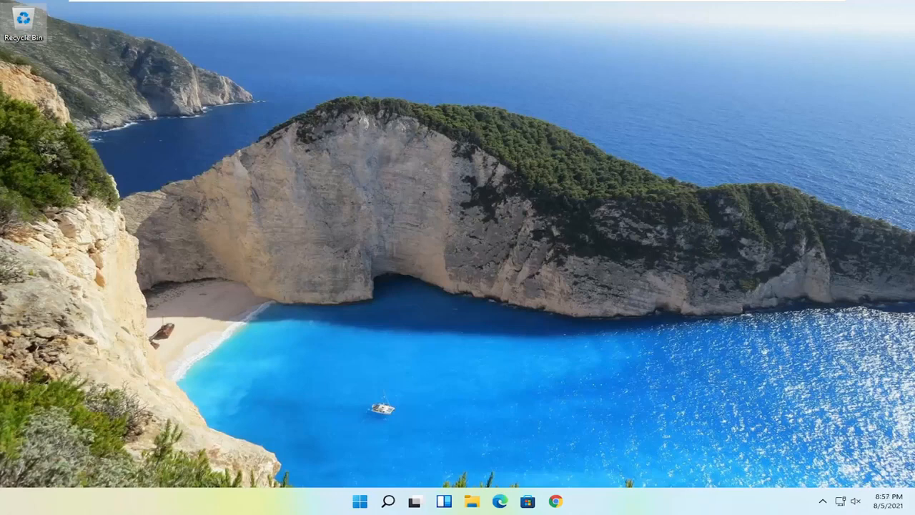
pyautogui.moveTo(335, 309)
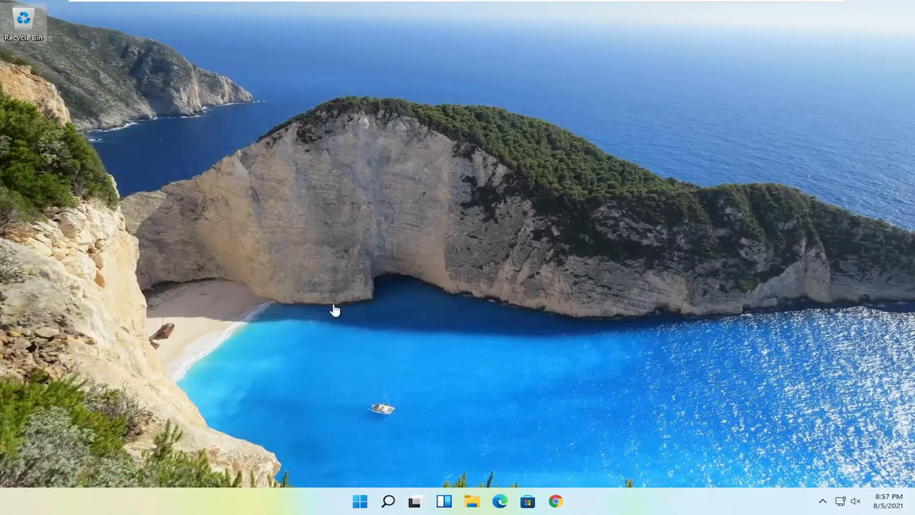
# - Search Windows for 'control panel' and launch Control Panel
pyautogui.click(388, 500)
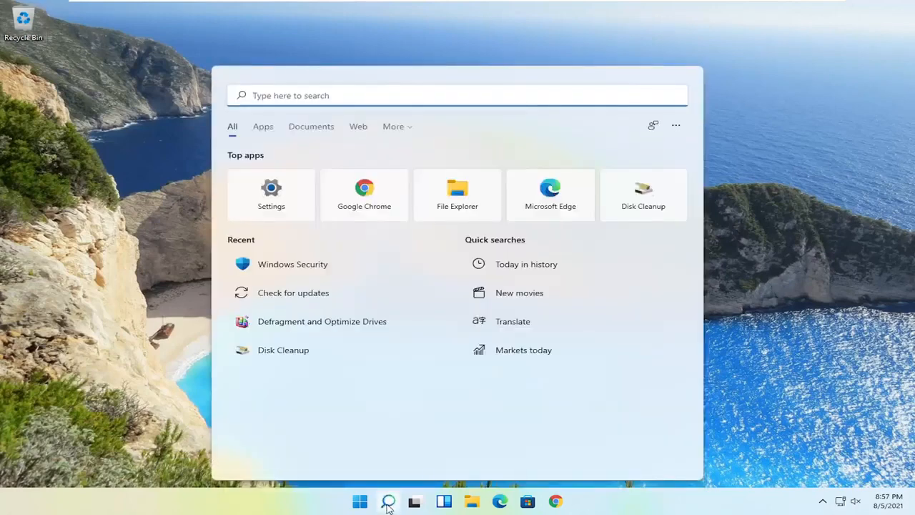
pyautogui.write('control panel')
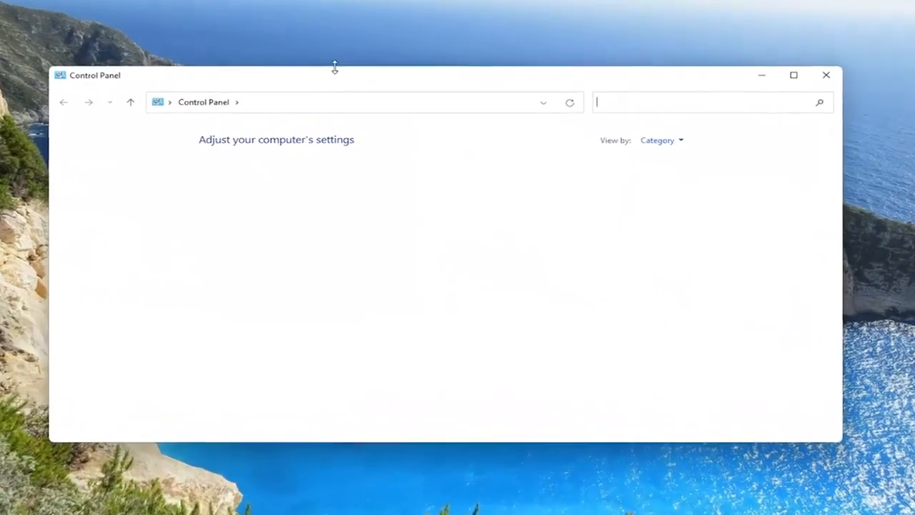
# - Switch the Control Panel view from Category to Large icons
pyautogui.click(660, 140)
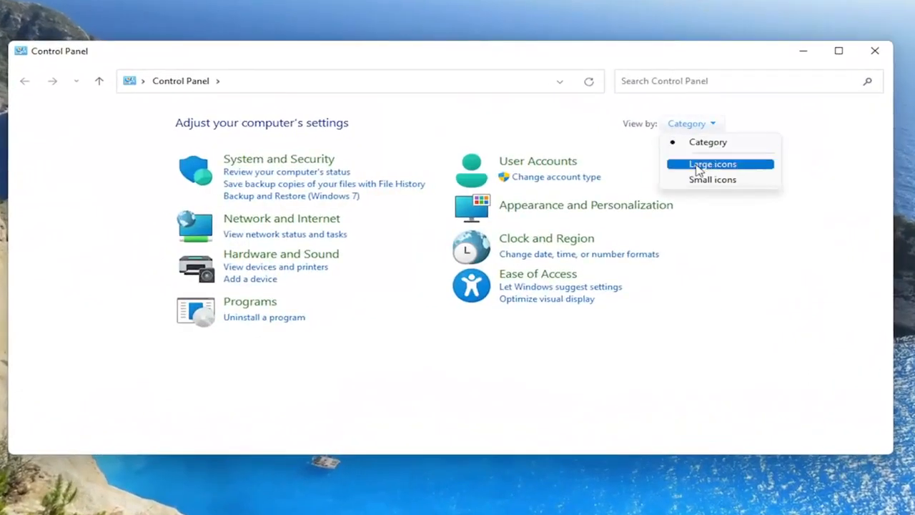
pyautogui.click(712, 163)
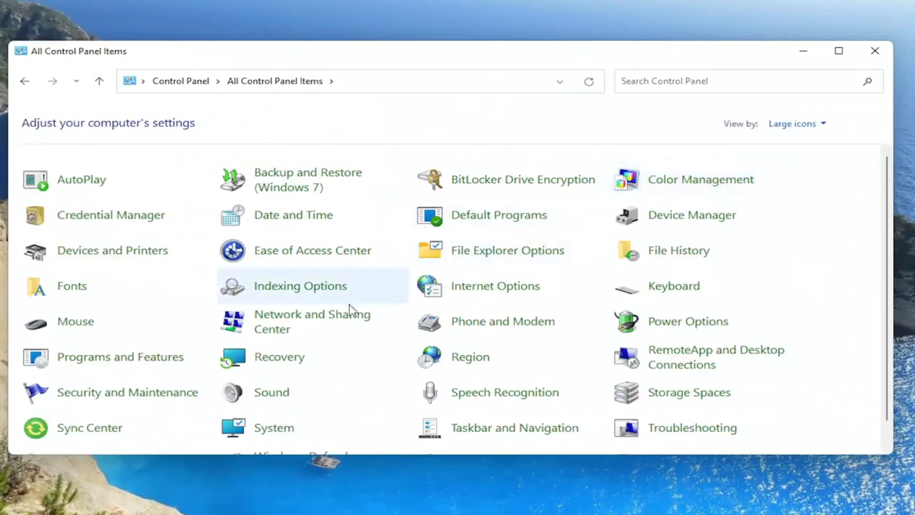
pyautogui.moveTo(312, 320)
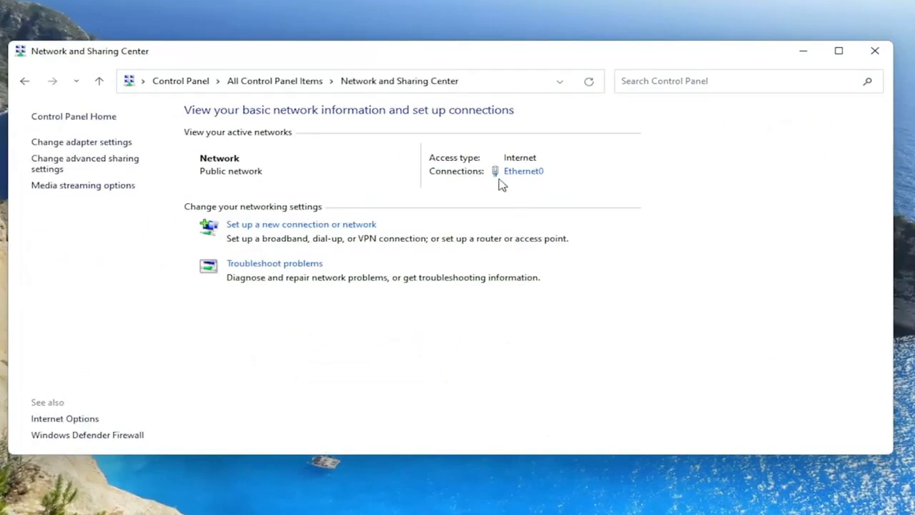
pyautogui.moveTo(522, 171)
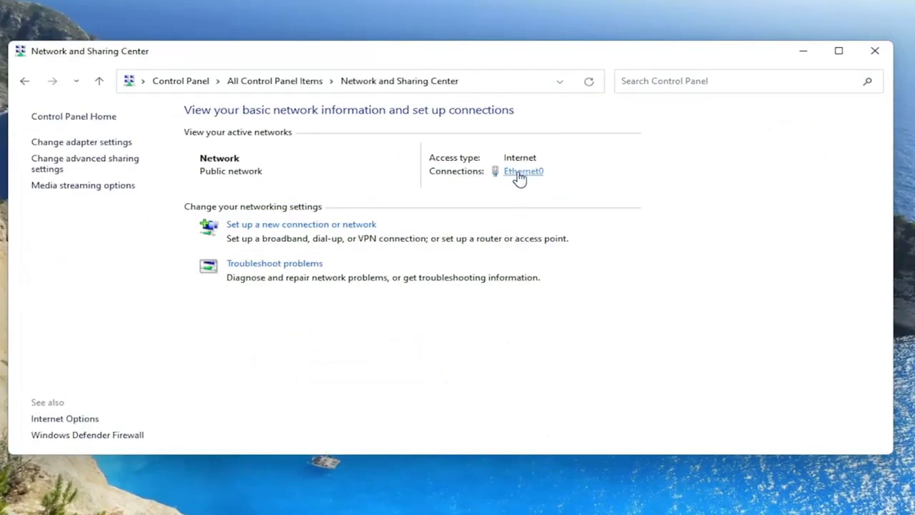
# - Show the Ethernet0 Status dialog from the Connections link
pyautogui.click(523, 172)
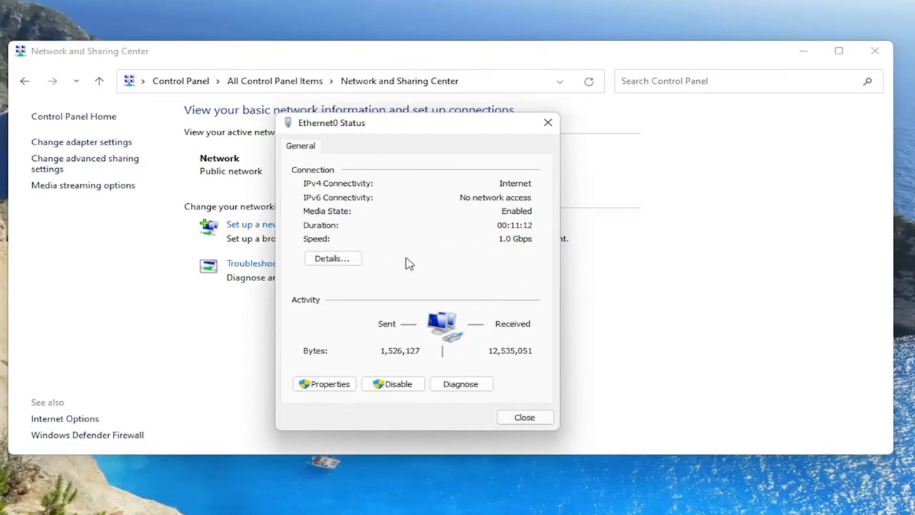
pyautogui.moveTo(377, 257)
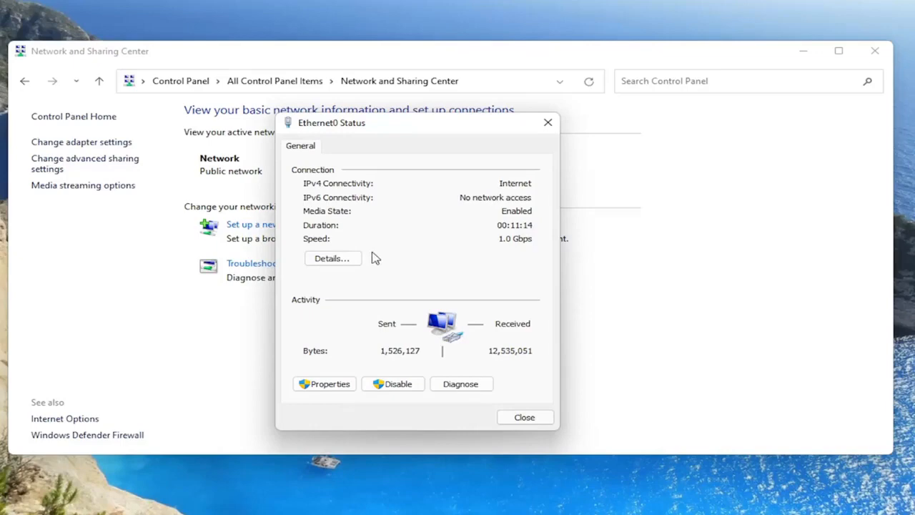
pyautogui.moveTo(332, 257)
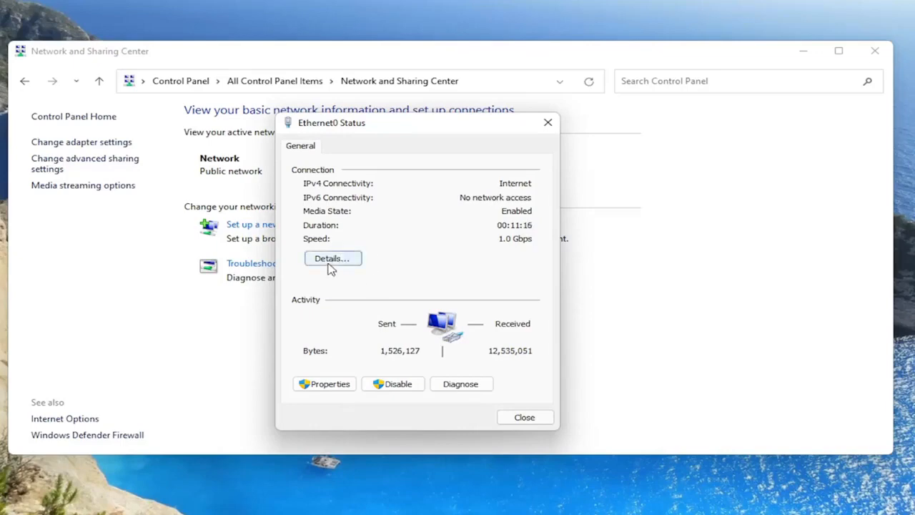
pyautogui.moveTo(429, 260)
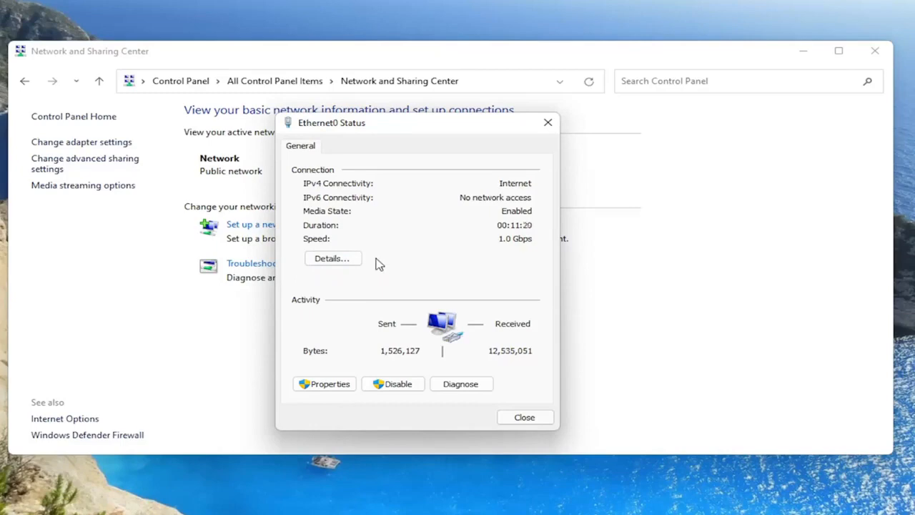
pyautogui.moveTo(748, 377)
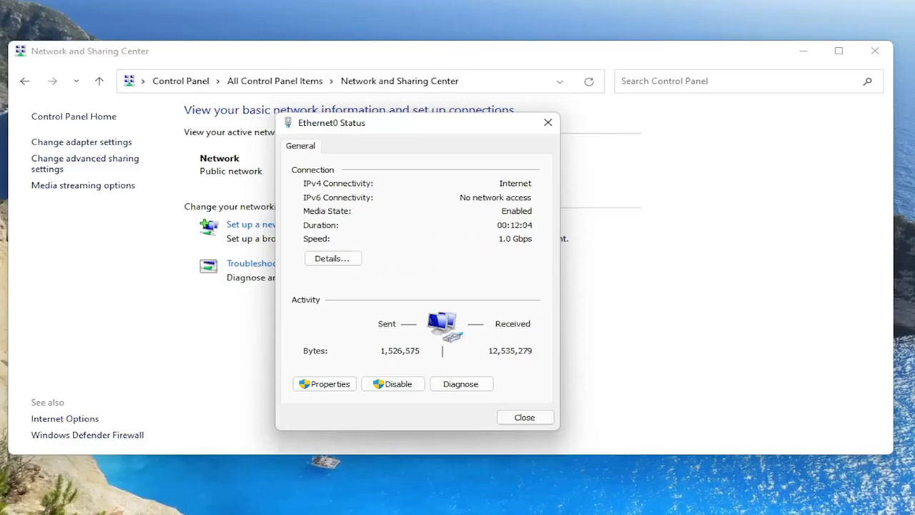
pyautogui.moveTo(349, 154)
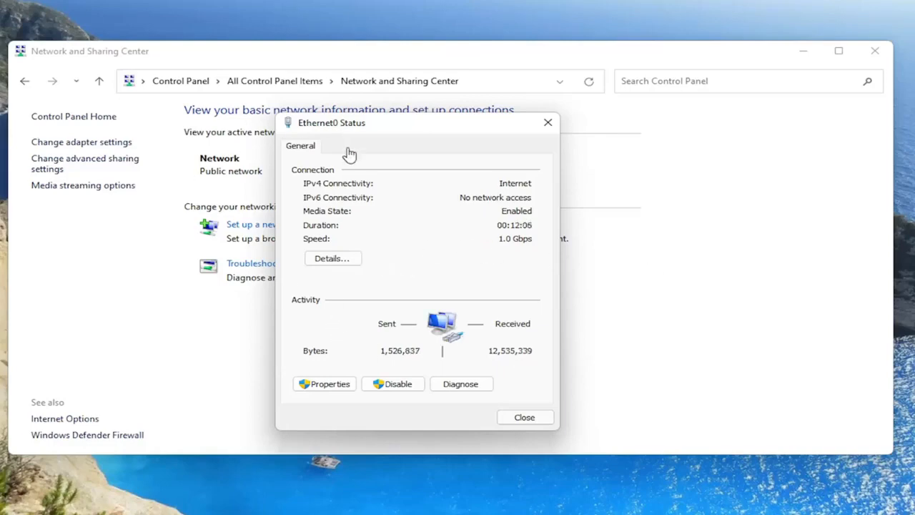